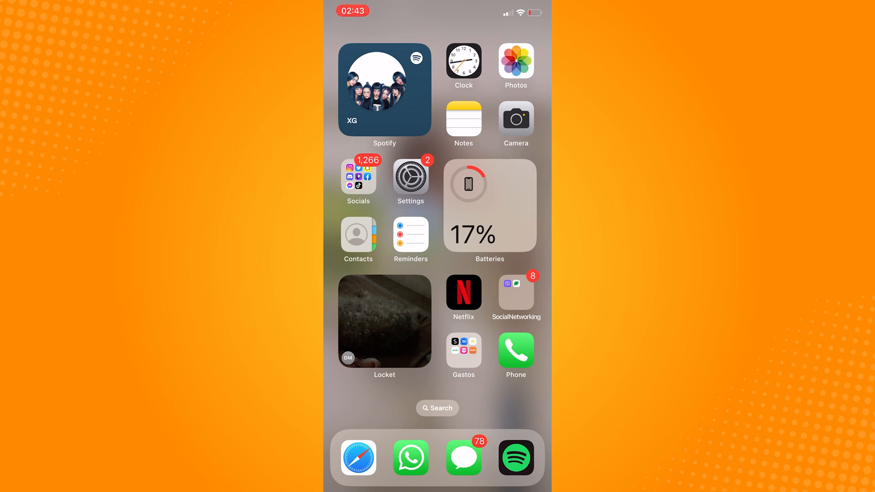
# Step: Search Spotlight for 'redd' and launch the Reddit app
pyautogui.write('gma')
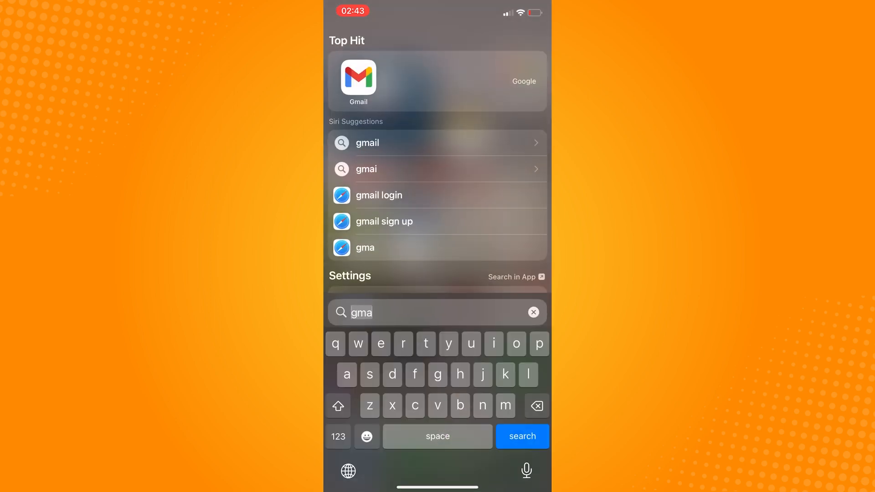
pyautogui.write('redd')
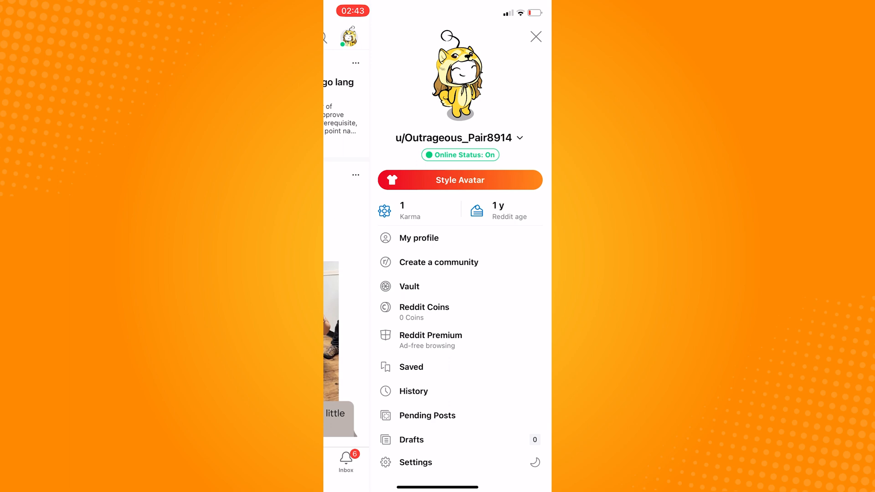
# Step: Open Help Center from the Support section of Reddit's Settings
pyautogui.click(415, 462)
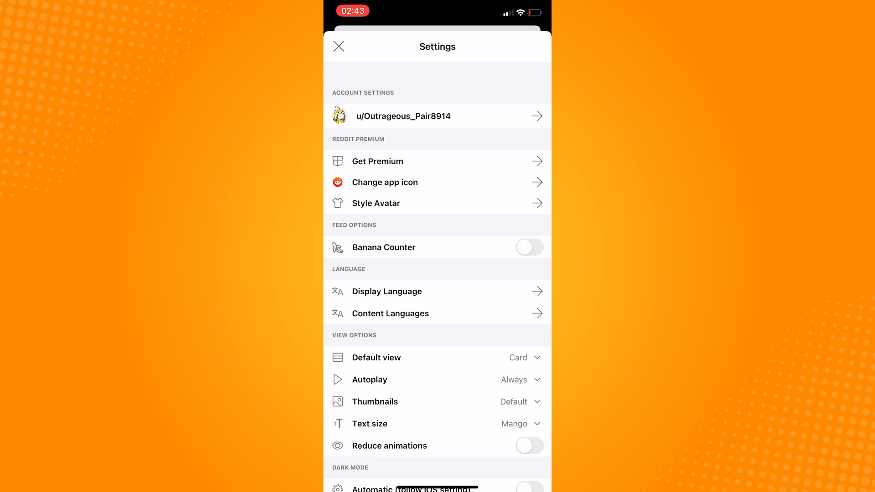
pyautogui.scroll(-3)
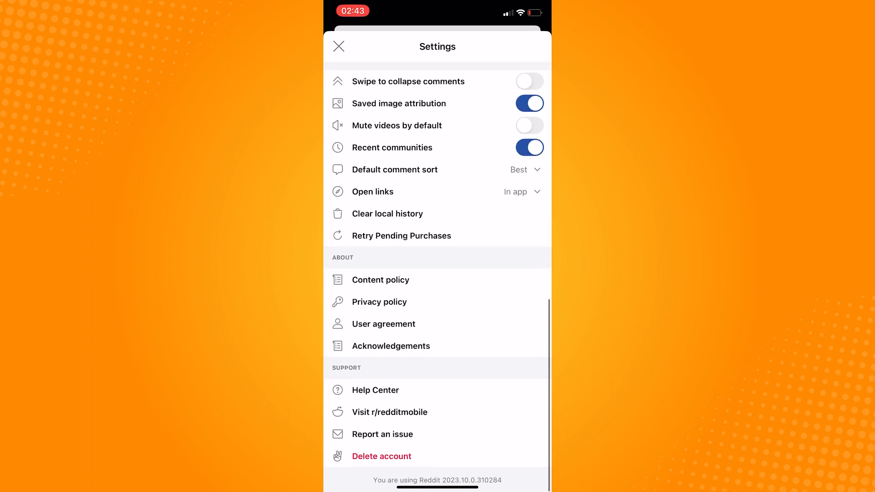
pyautogui.click(375, 390)
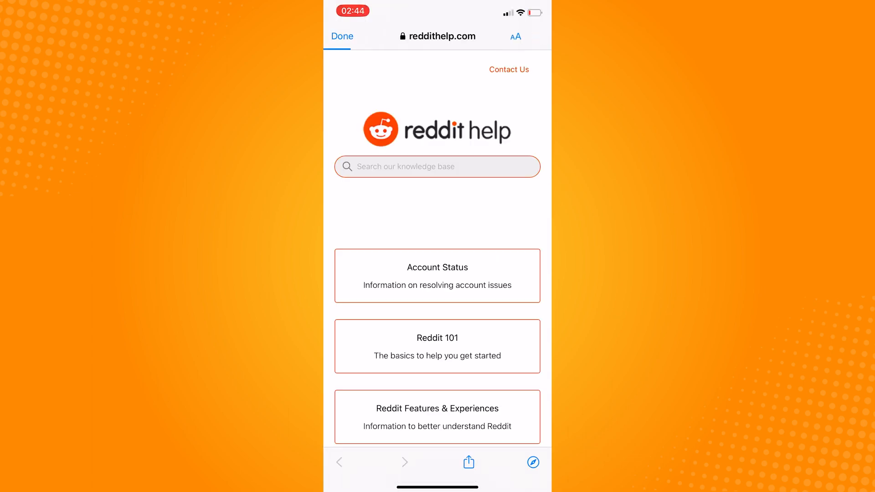
# Step: Search Reddit Help for 'username' and open 'Can I change my username?'
pyautogui.click(437, 166)
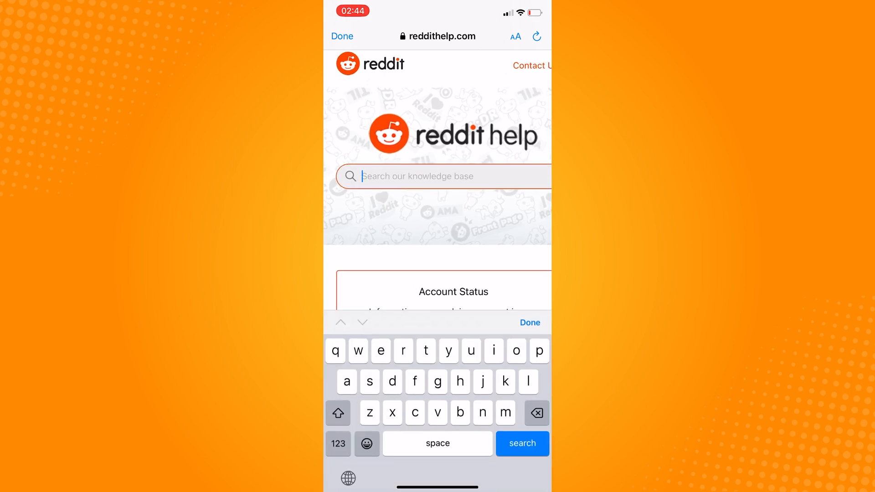
pyautogui.write('userna')
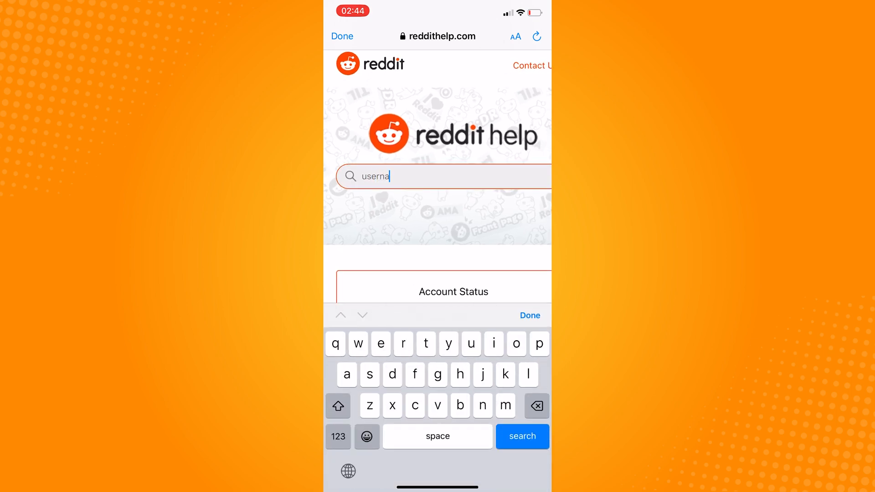
pyautogui.click(522, 437)
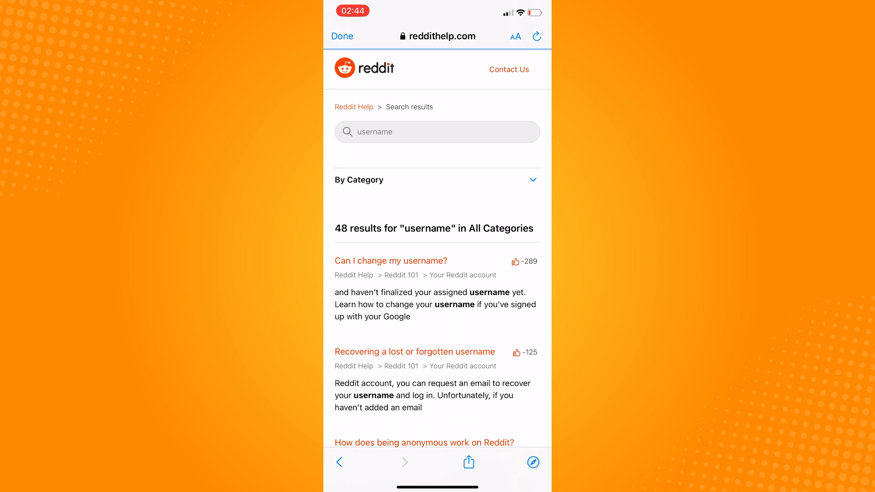
pyautogui.click(390, 260)
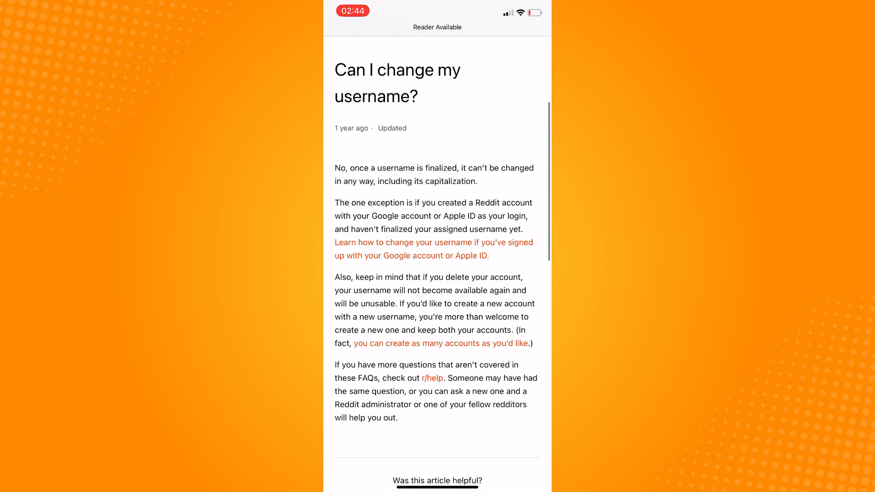
# Step: Answer No to 'Was this article helpful?' and go to 'Submit a request'
pyautogui.scroll(-3)
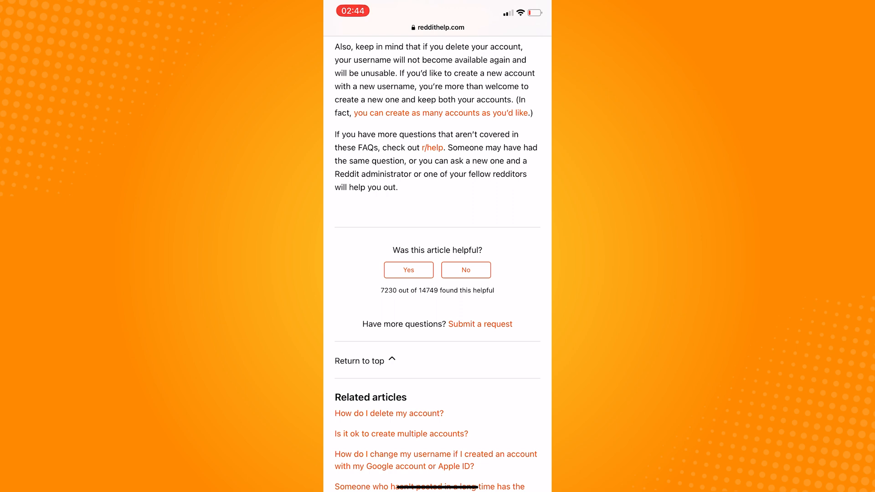
pyautogui.click(466, 270)
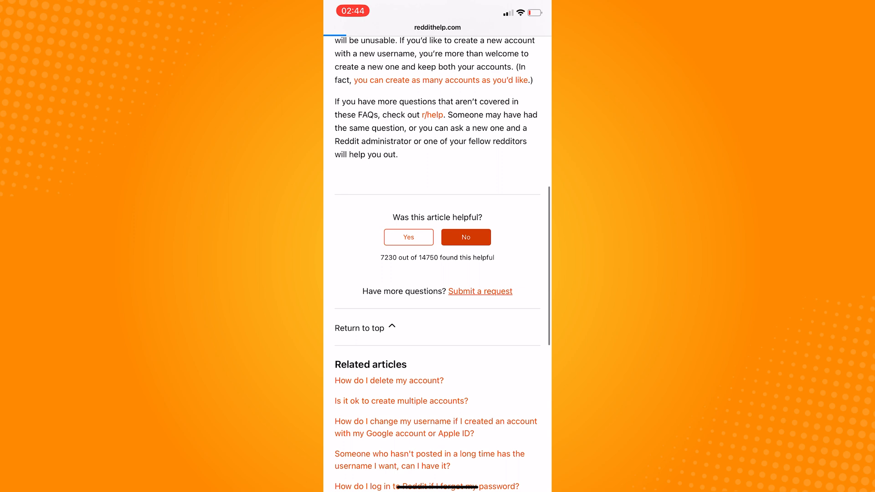
pyautogui.click(480, 291)
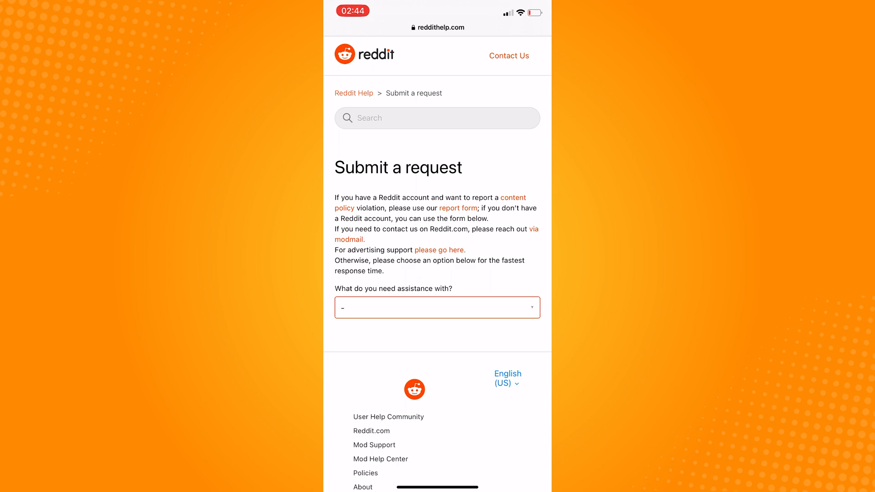
# Step: Choose 'I need help with my account', enter the email, and pick 'I want to change my username'
pyautogui.click(437, 307)
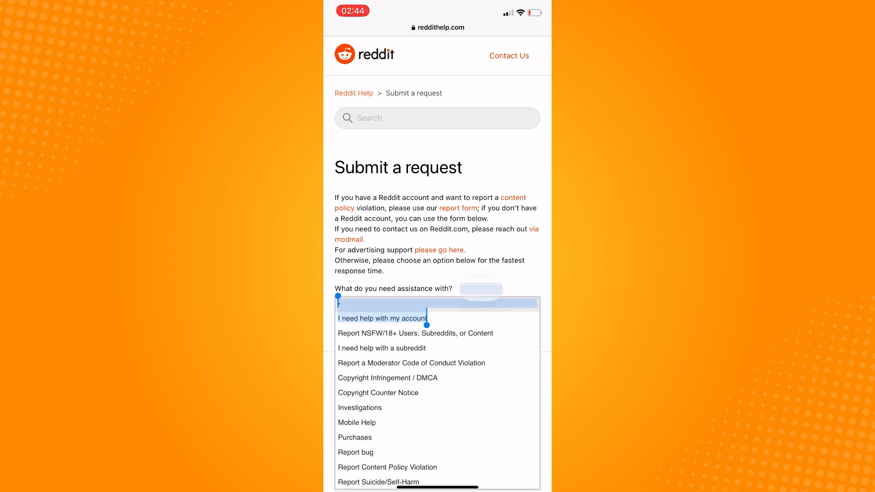
pyautogui.click(382, 318)
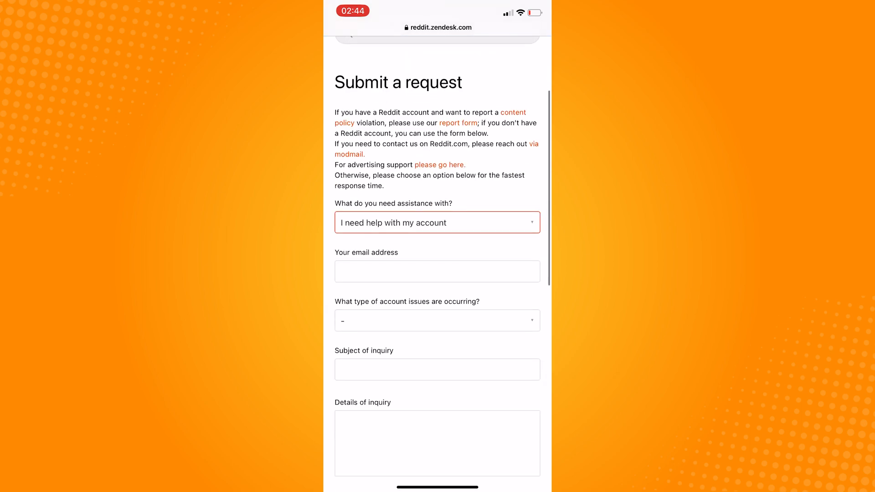
pyautogui.click(436, 271)
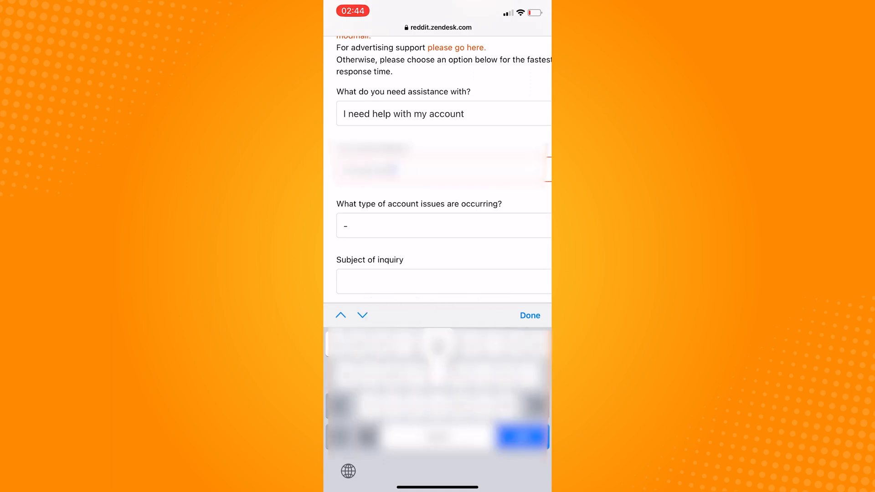
pyautogui.click(442, 225)
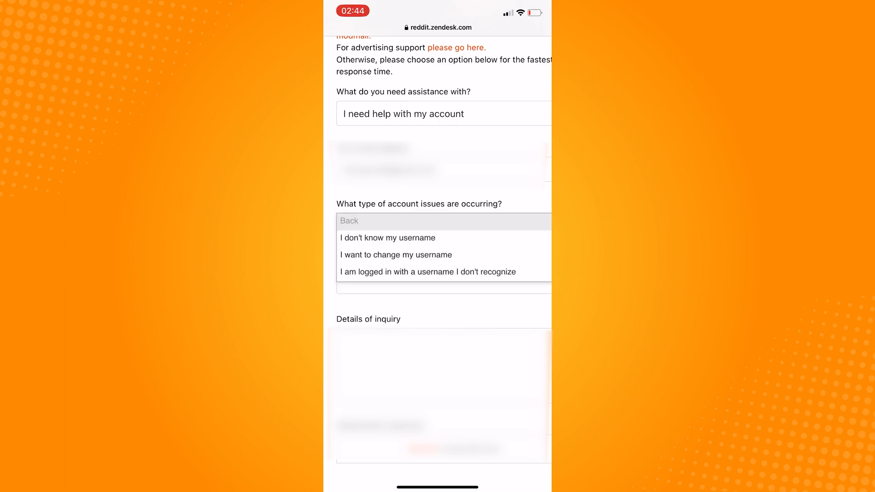
pyautogui.click(396, 255)
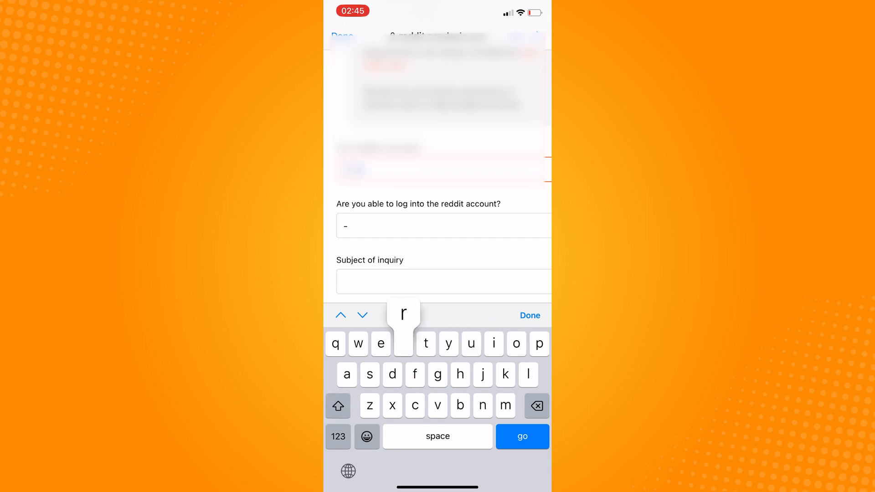
# Step: Write the inquiry details about wanting a new username and submit the request
pyautogui.click(403, 344)
pyautogui.write('I made this account and i want to change my')
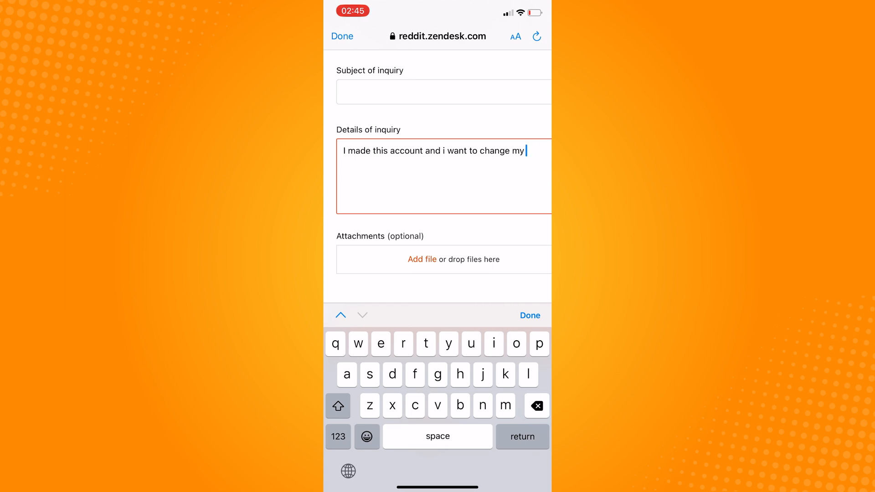
pyautogui.write('username.')
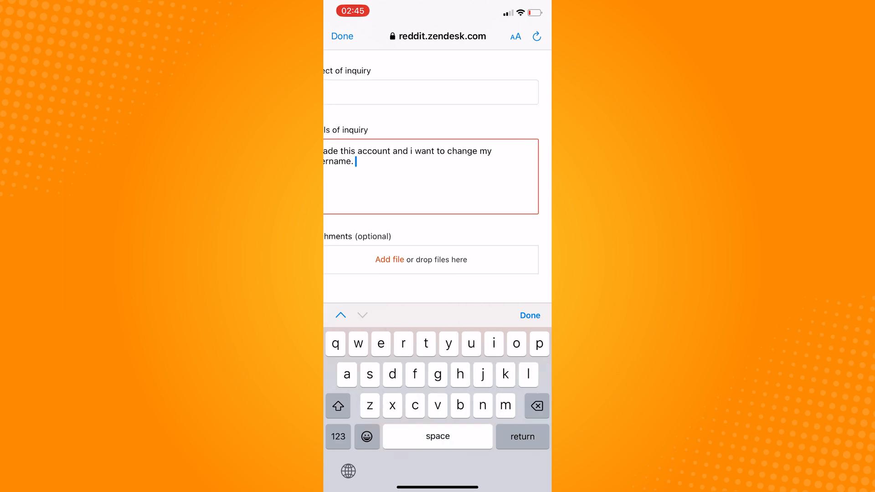
pyautogui.click(389, 260)
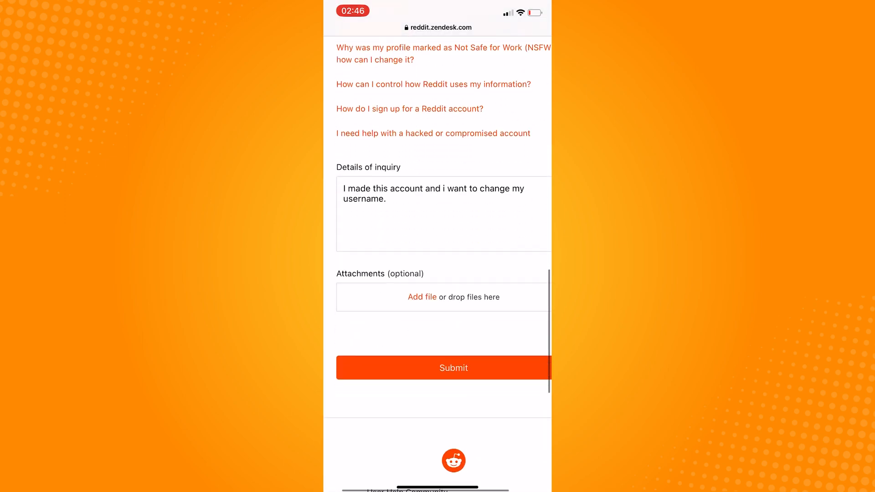
pyautogui.click(453, 368)
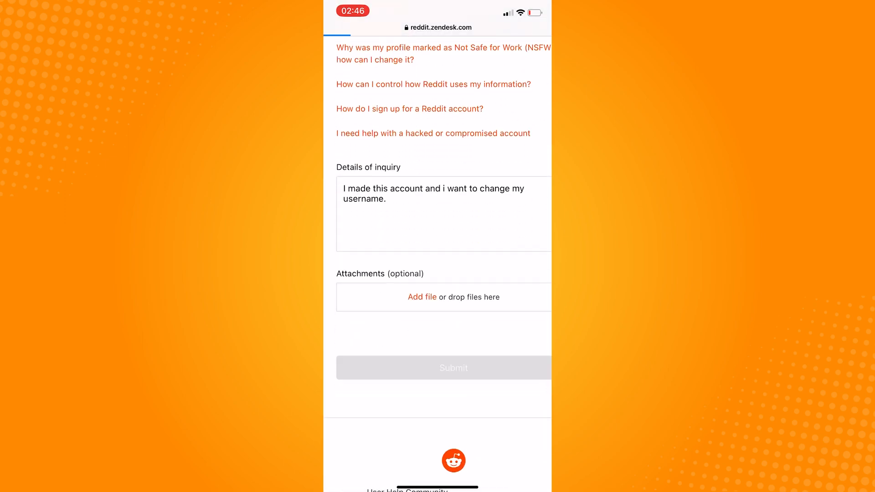